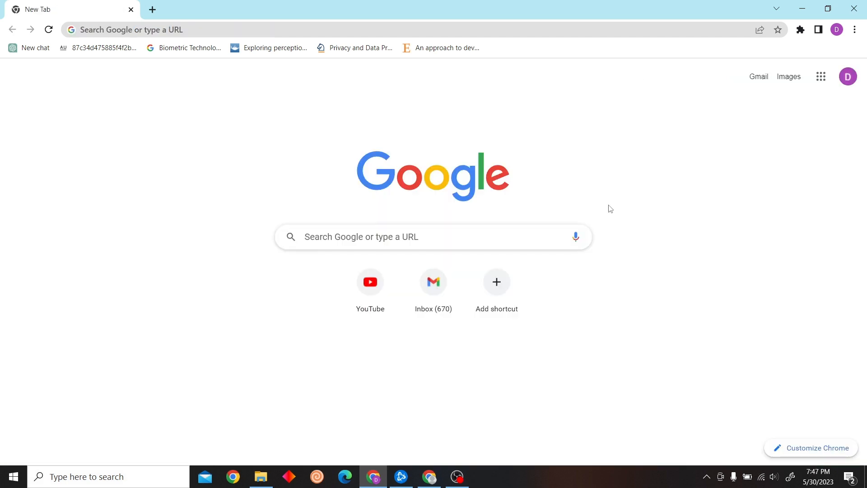
mouse_move(240, 16)
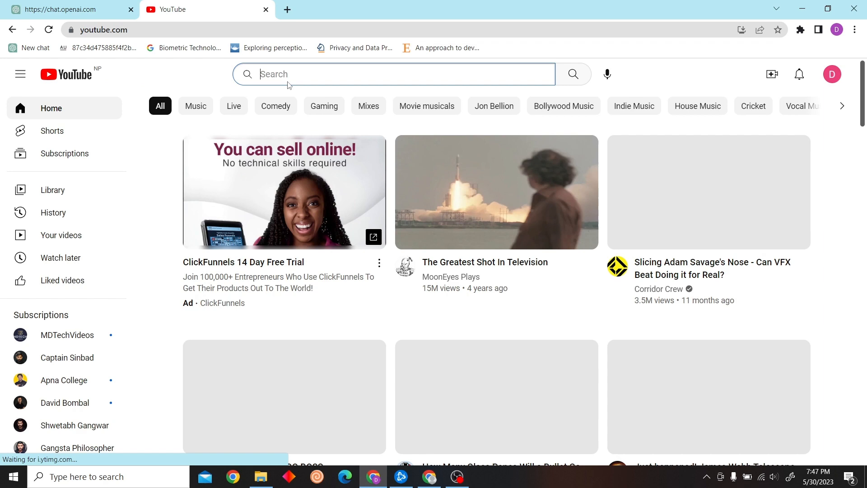
- Search YouTube for 'documentary of osama bin ladin'
type("docu")
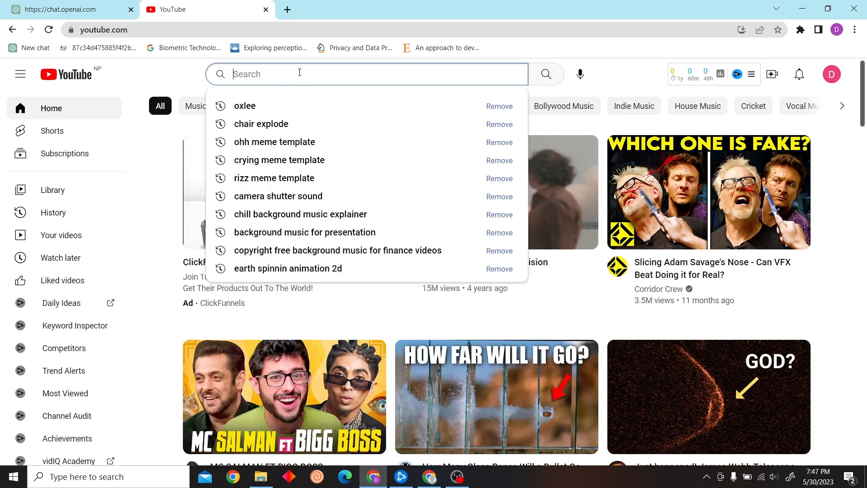
type("documentary of osama bin ladin")
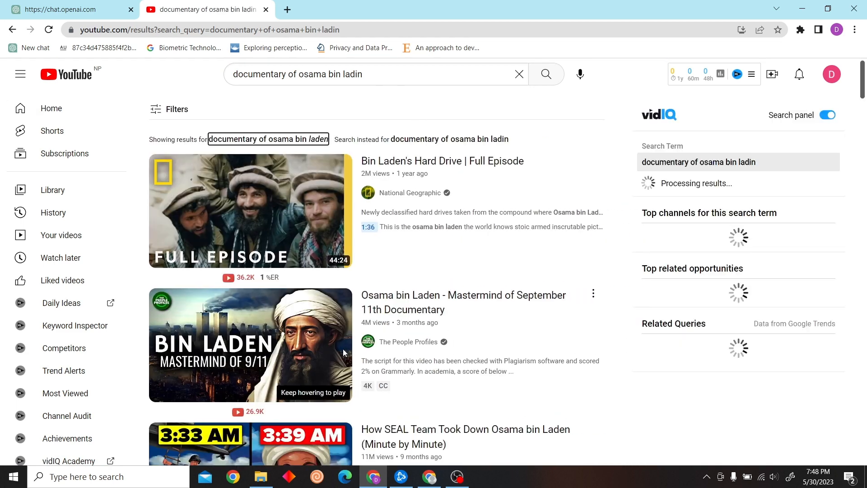
- Ask ChatGPT to 'summarize following youtube video in 100 words' with the video URL
left_click(66, 9)
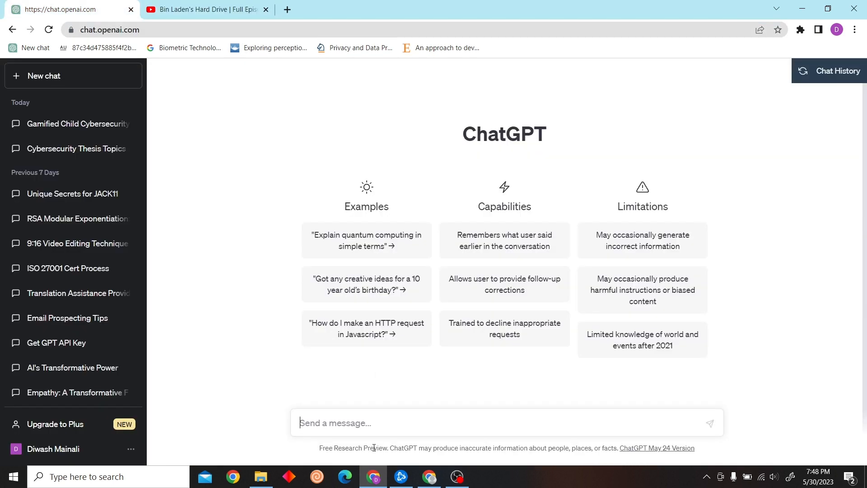
type("summarize following")
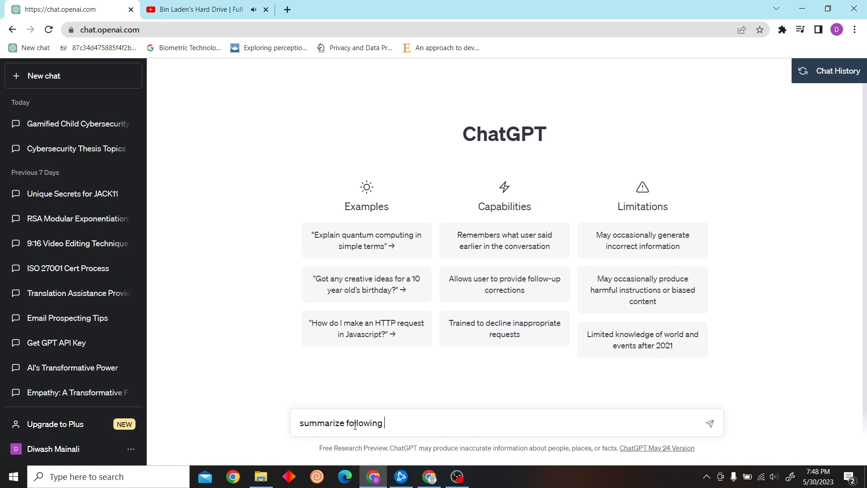
type("youtube video")
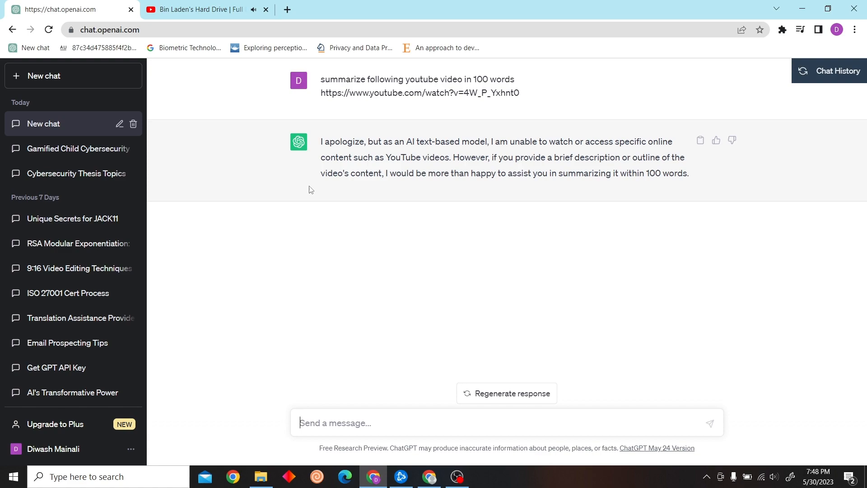
- Pause the documentary playing in YouTube and return to the ChatGPT conversation
left_click(196, 9)
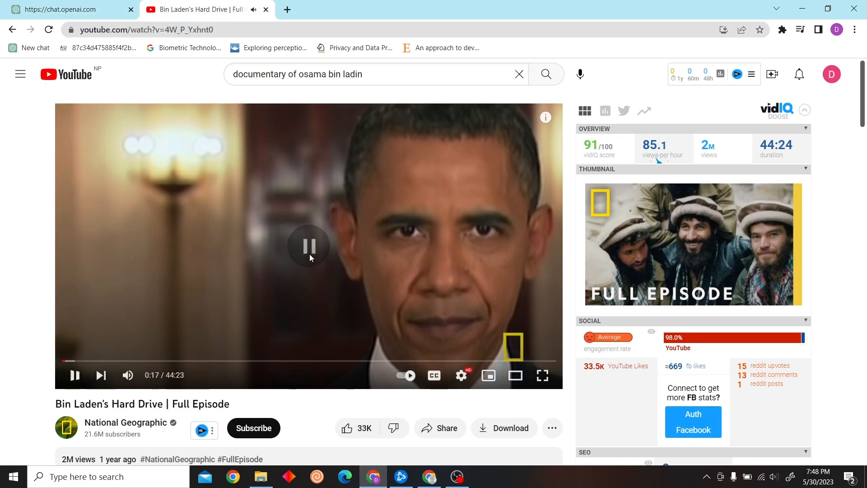
left_click(308, 246)
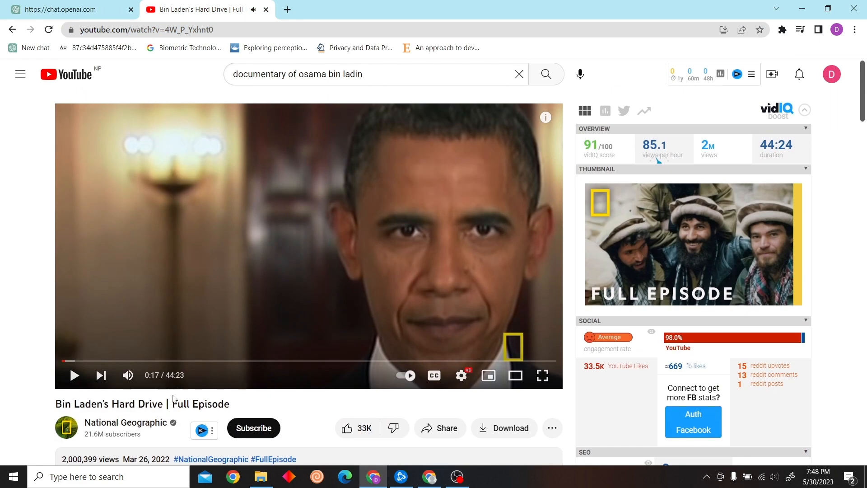
left_click(69, 9)
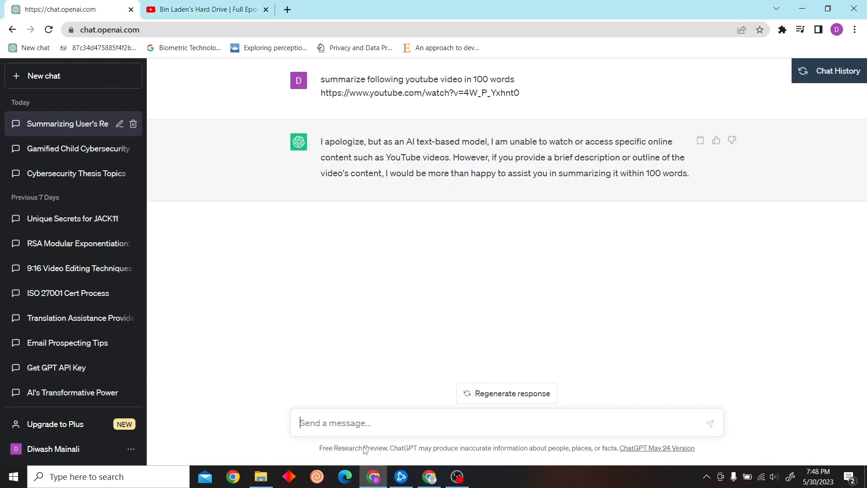
- Begin a follow-up message with 'title:' in the ChatGPT box
type("tt")
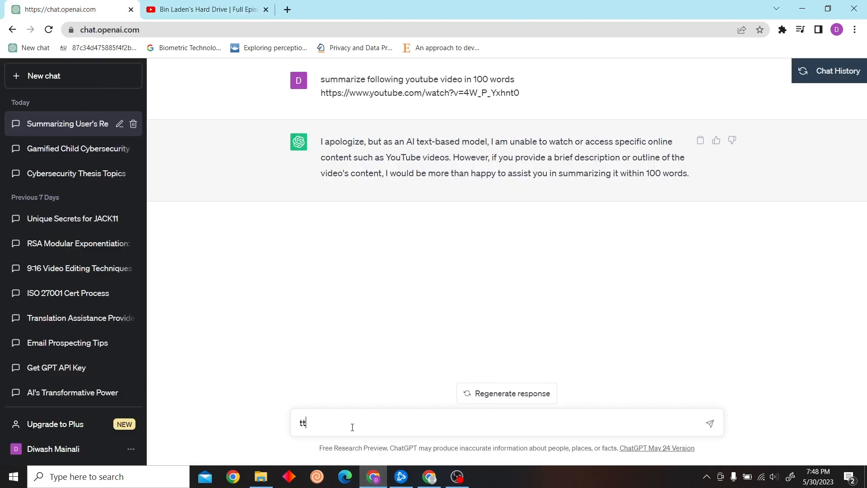
type("title:")
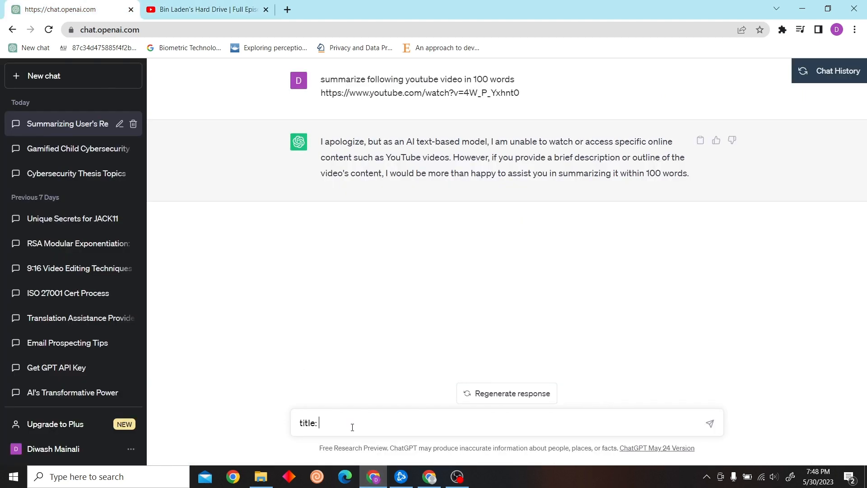
- Copy the title 'Bin Laden's Hard Drive | Full Episode' and description from the YouTube page
left_click(205, 9)
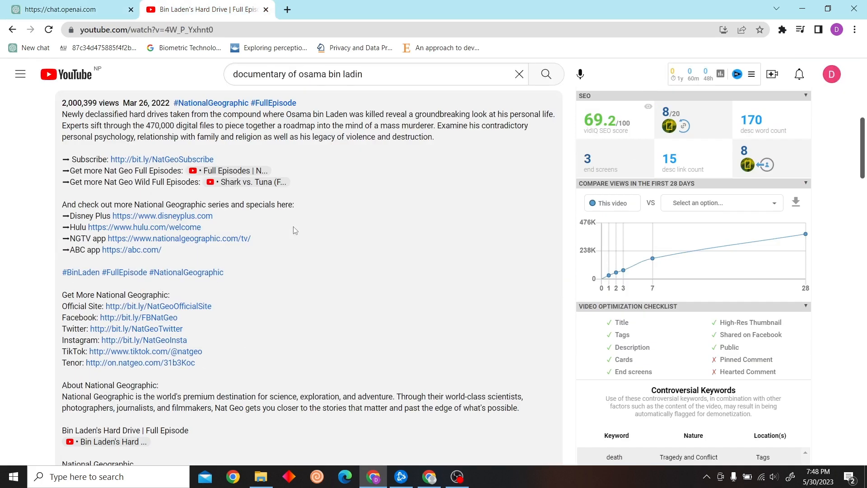
left_click_drag(62, 114, 434, 137)
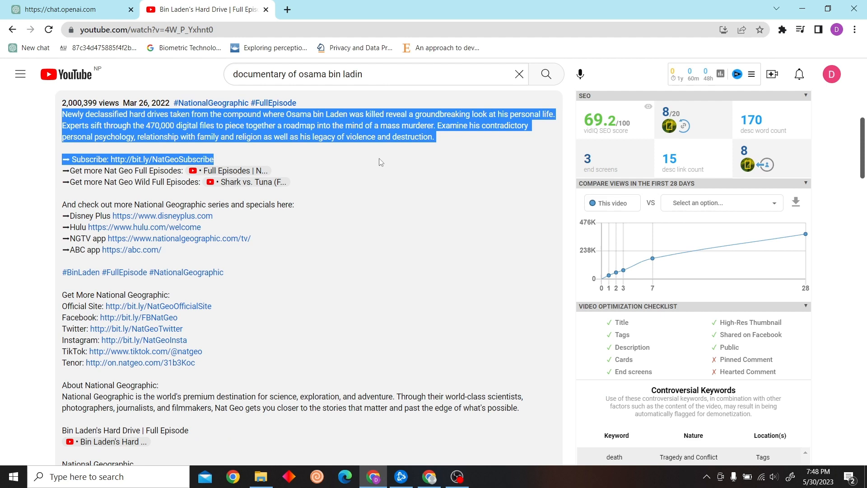
left_click(66, 9)
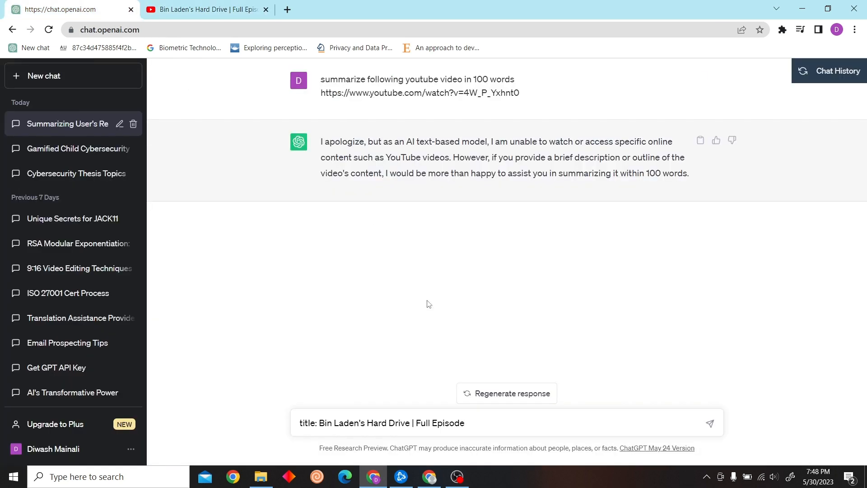